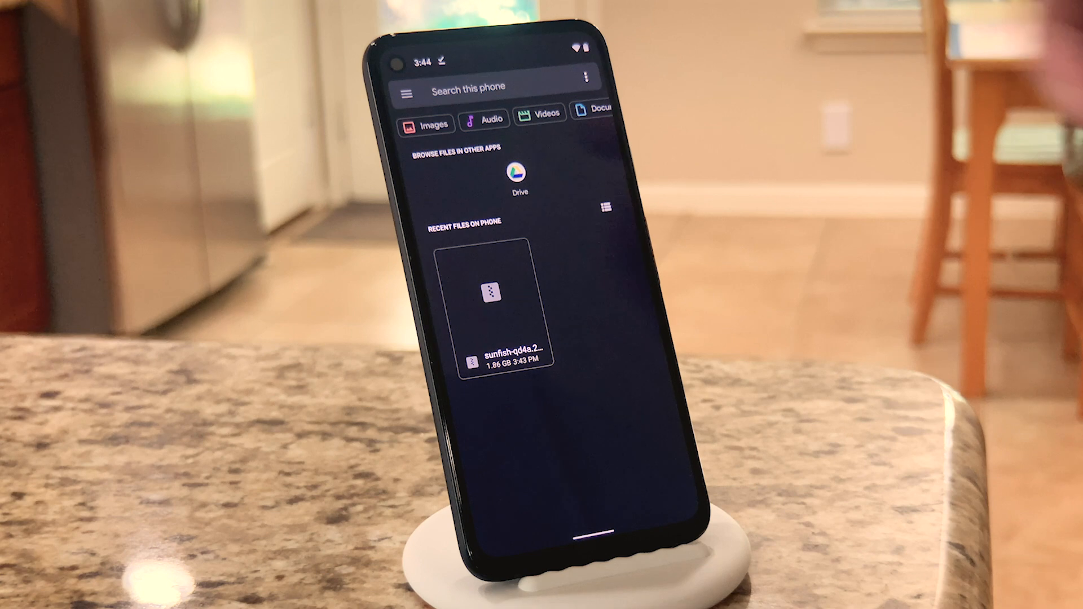
Extract boot.img from the factory image zip into the Downloads folder.
left_click(407, 90)
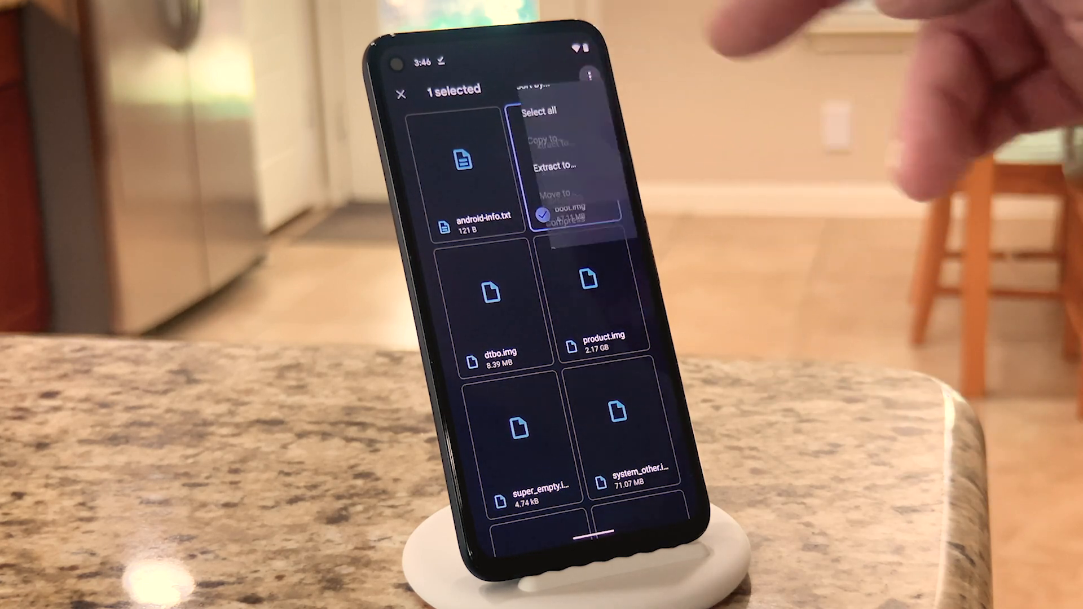
left_click(555, 167)
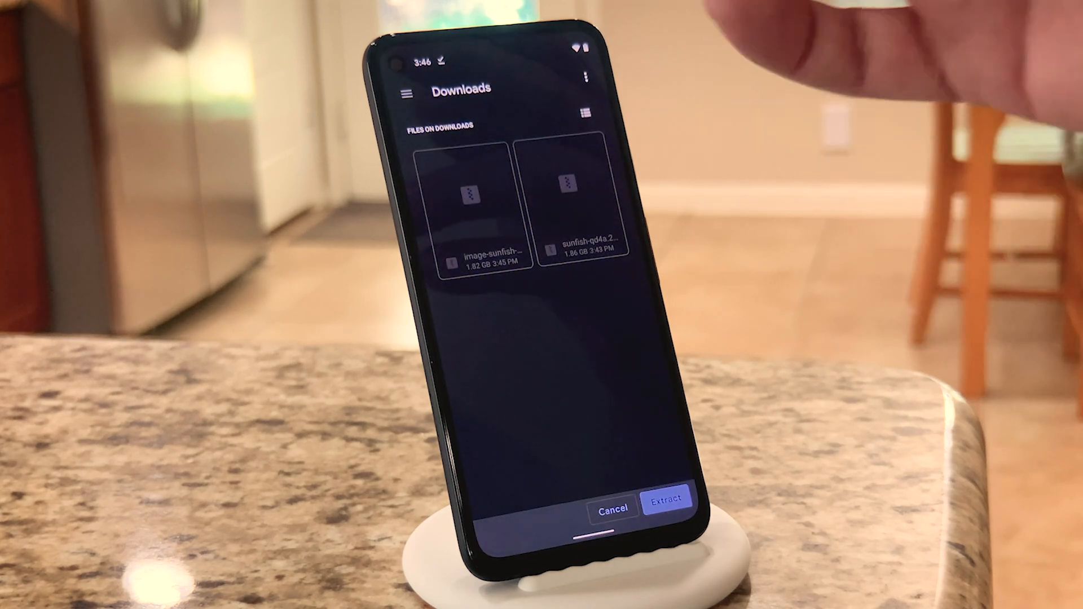
left_click(665, 501)
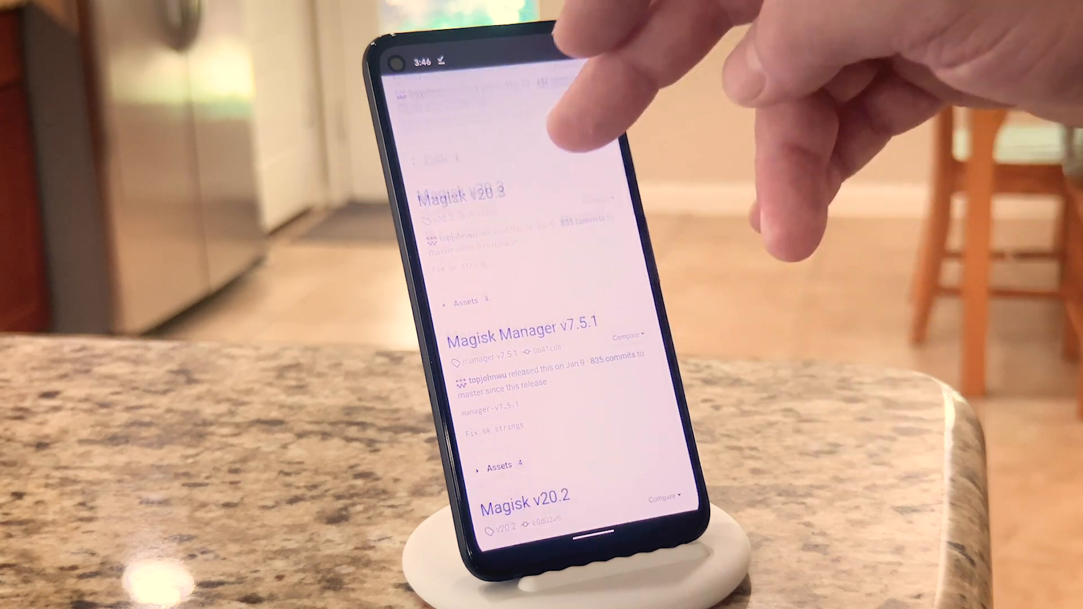
Download MagiskManager-v7.5.1.apk, keep it despite the warning, and allow installs from this source.
scroll("down", 3)
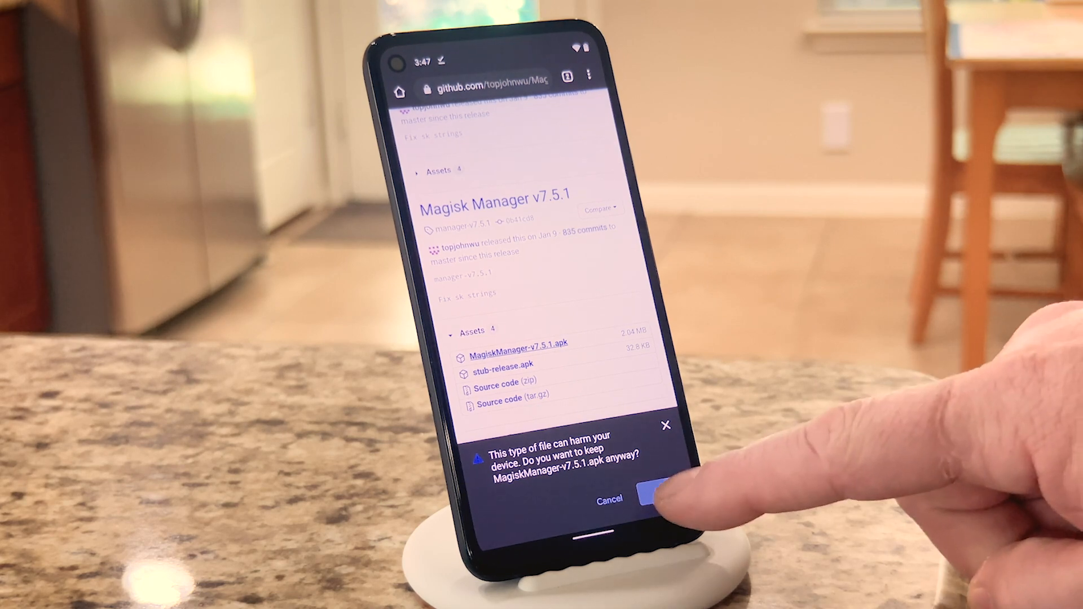
left_click(646, 499)
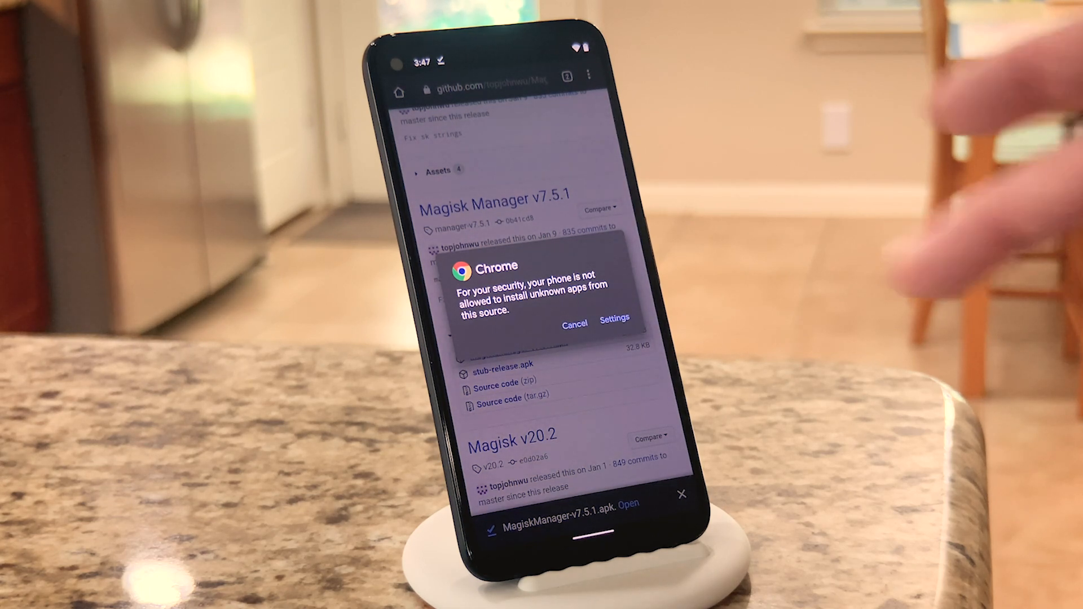
left_click(615, 322)
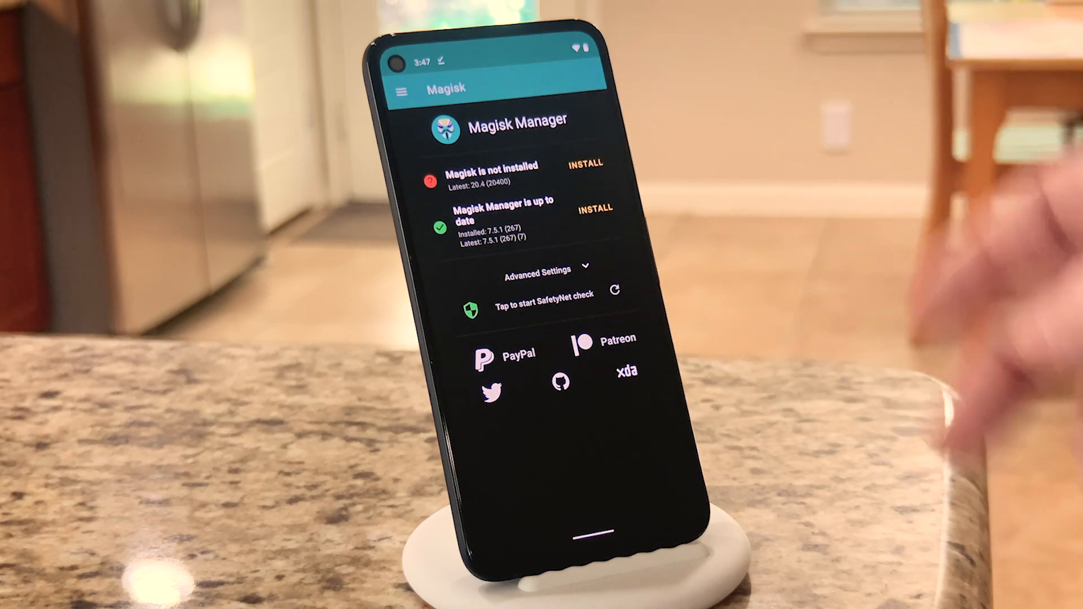
Choose Select and Patch a File for Magisk install and browse Downloads for boot.img.
left_click(584, 165)
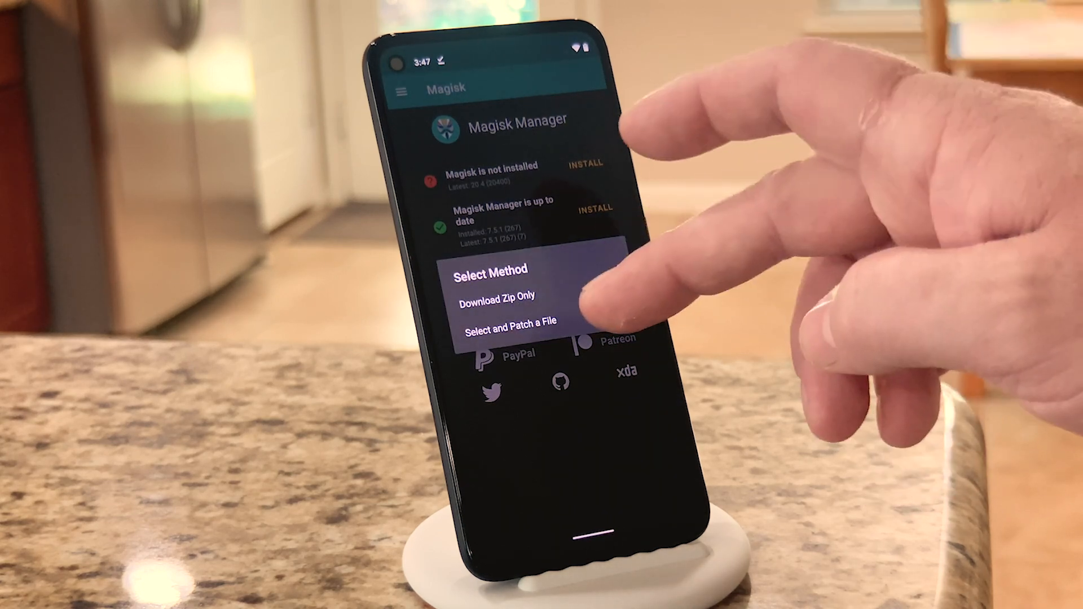
left_click(514, 338)
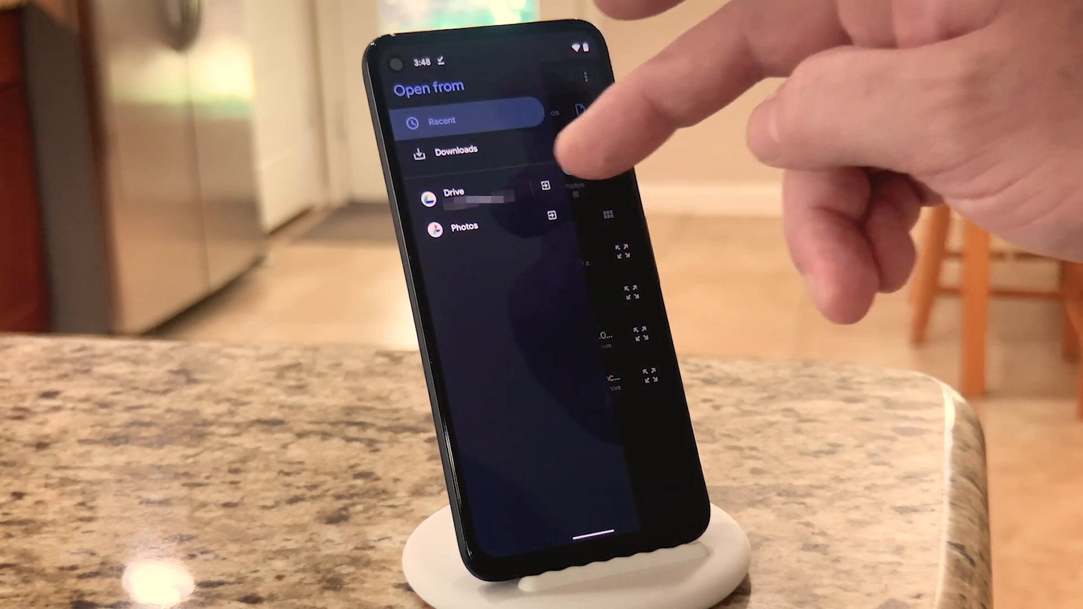
left_click(453, 151)
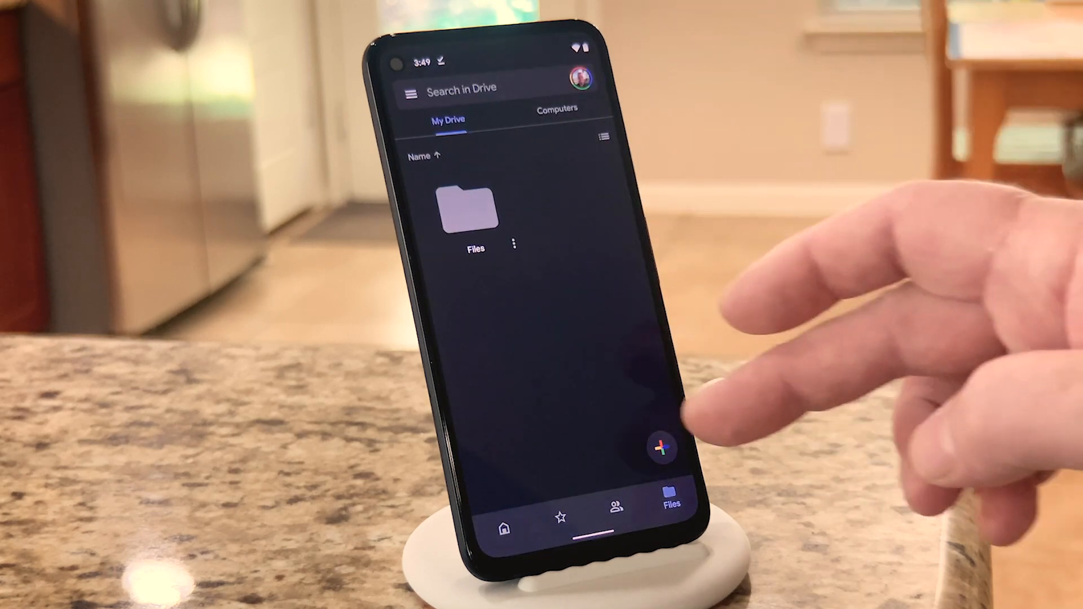
Upload magisk_patched.img to My Drive with the + button.
left_click(664, 448)
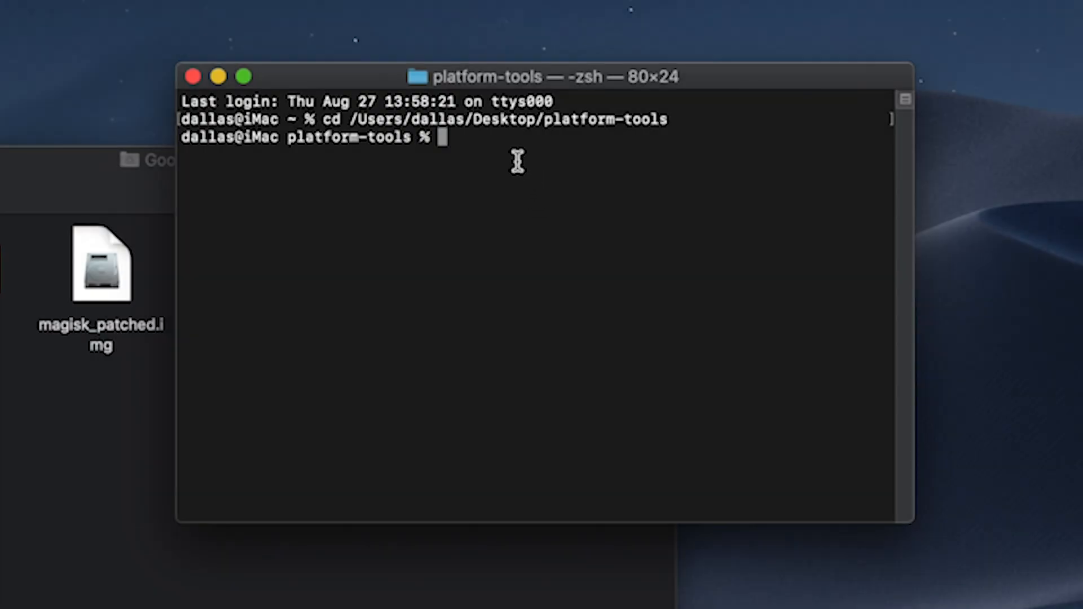
mouse_move(496, 143)
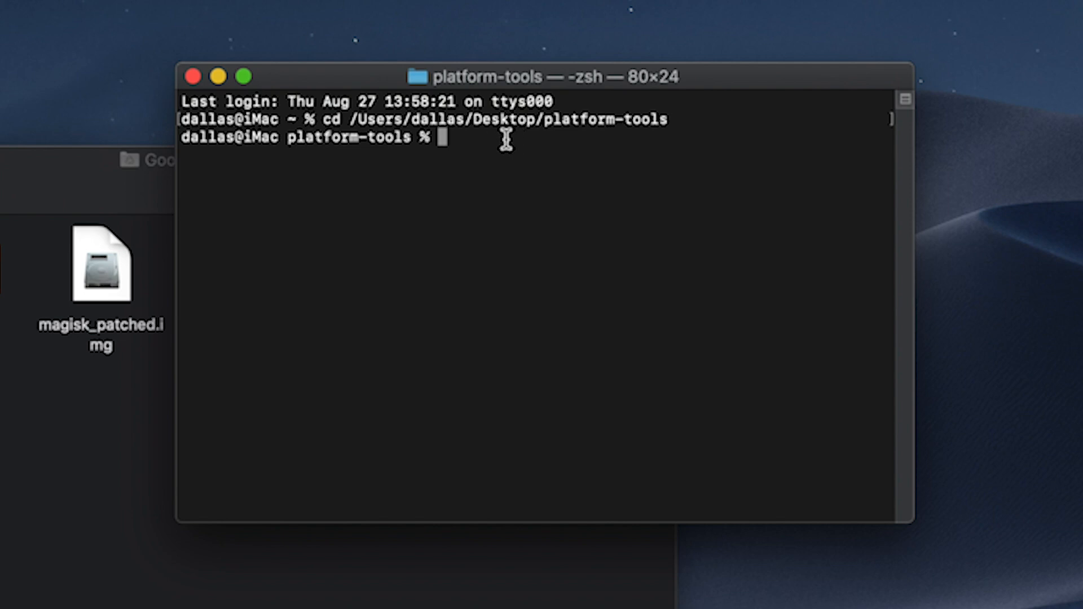
mouse_move(329, 125)
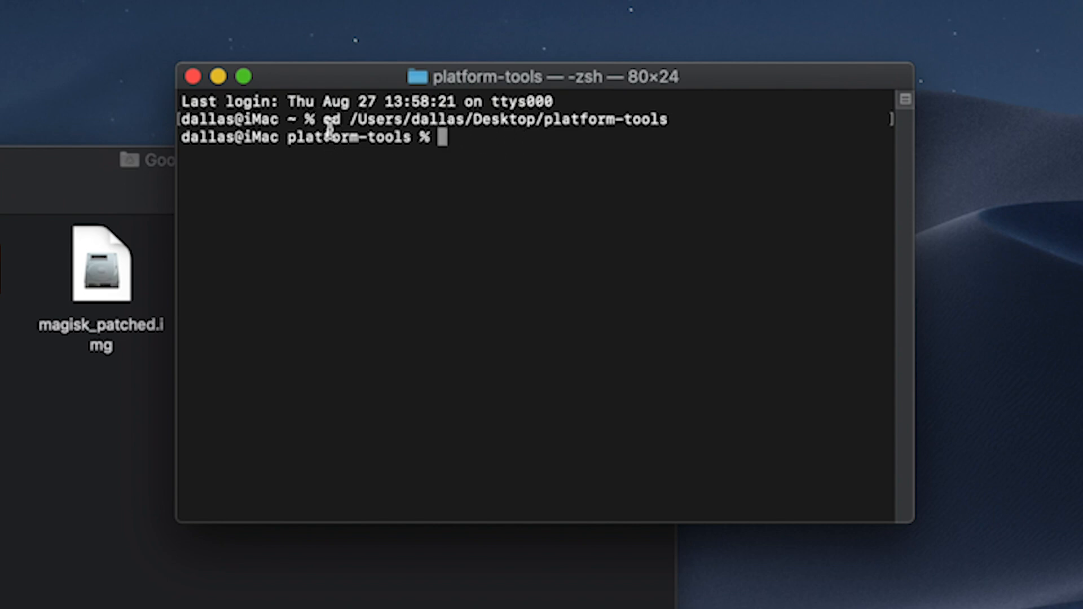
Enter the start of the ./fastboot flash boot command in platform-tools.
left_click_drag(321, 118, 673, 118)
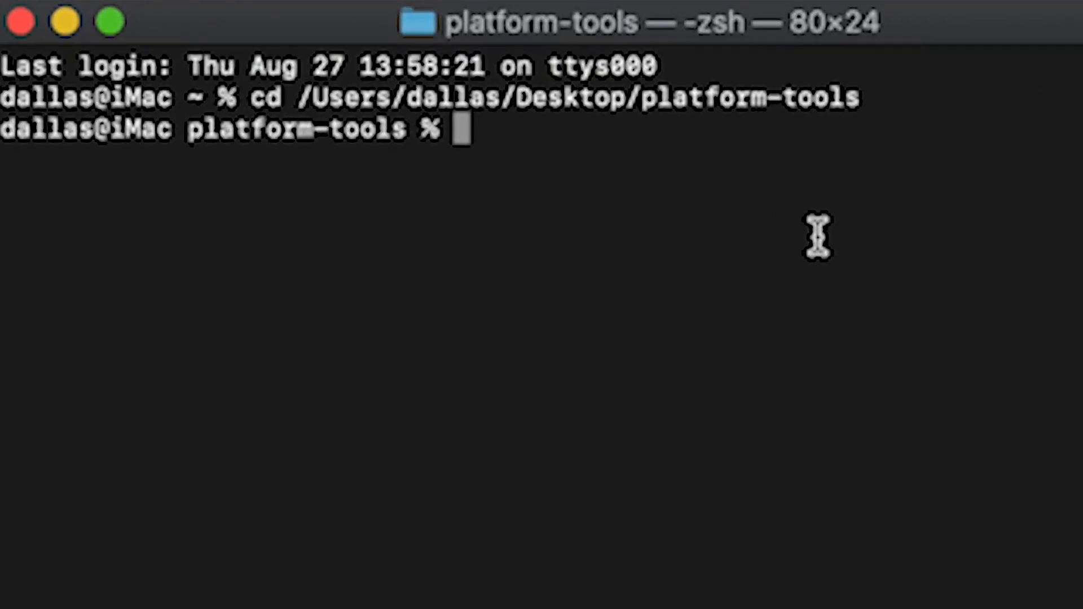
type("./fa")
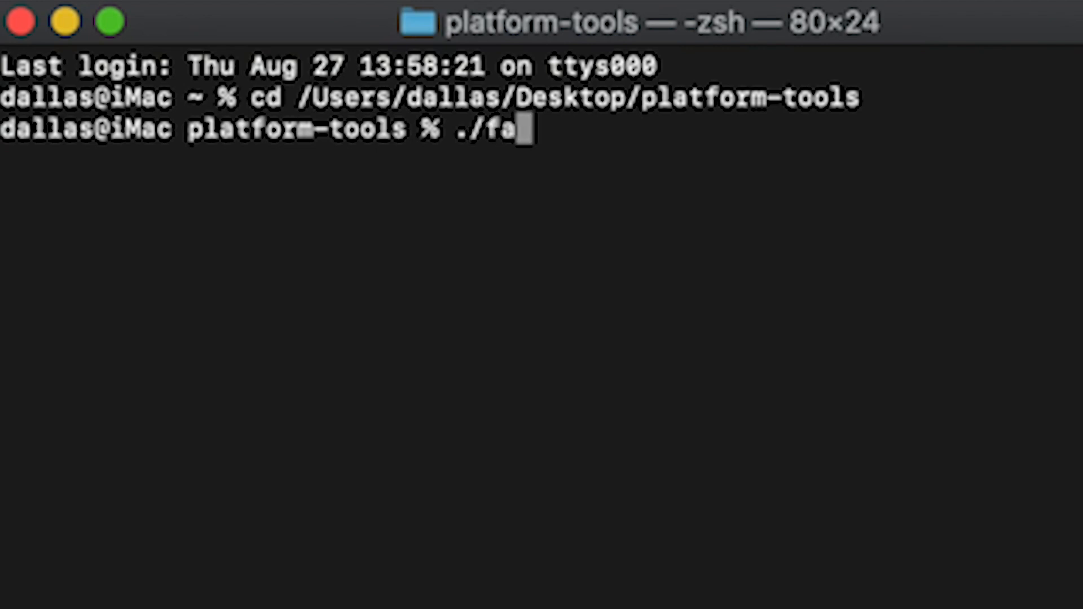
type("stboot fla")
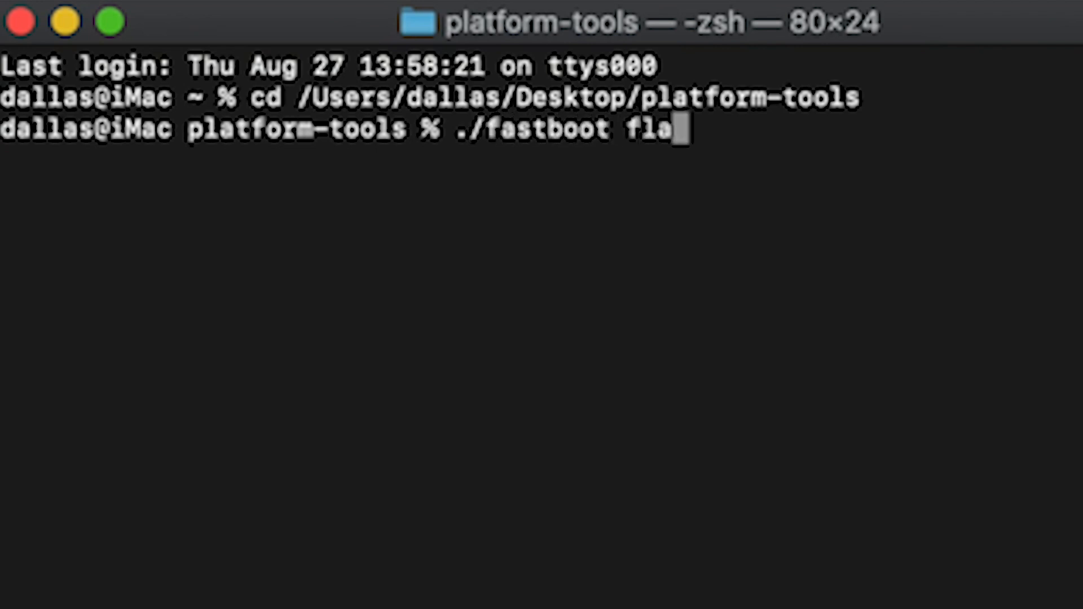
type("sh boot")
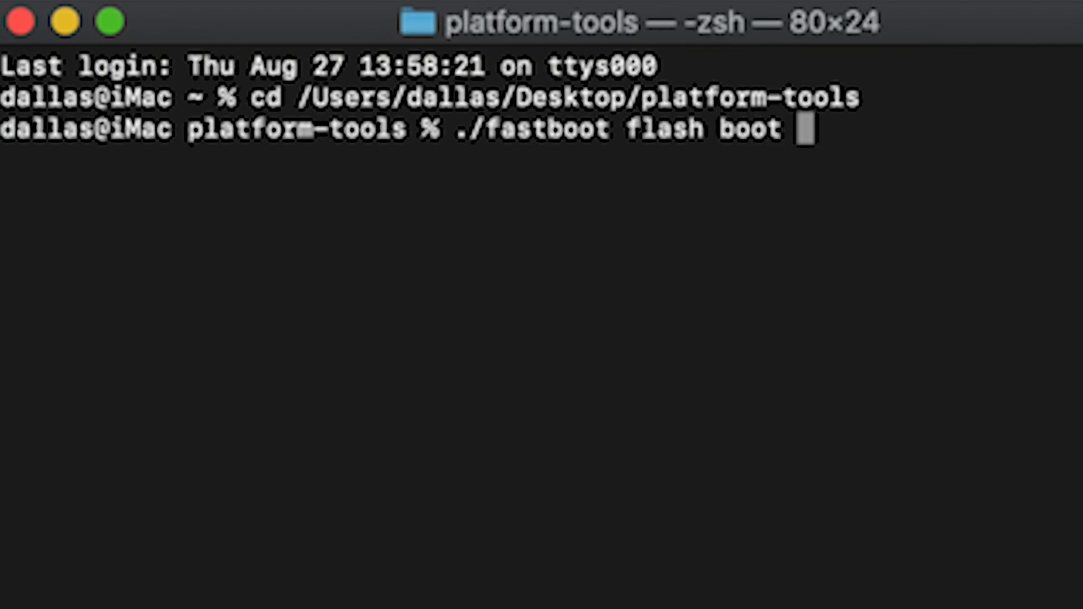
mouse_move(661, 163)
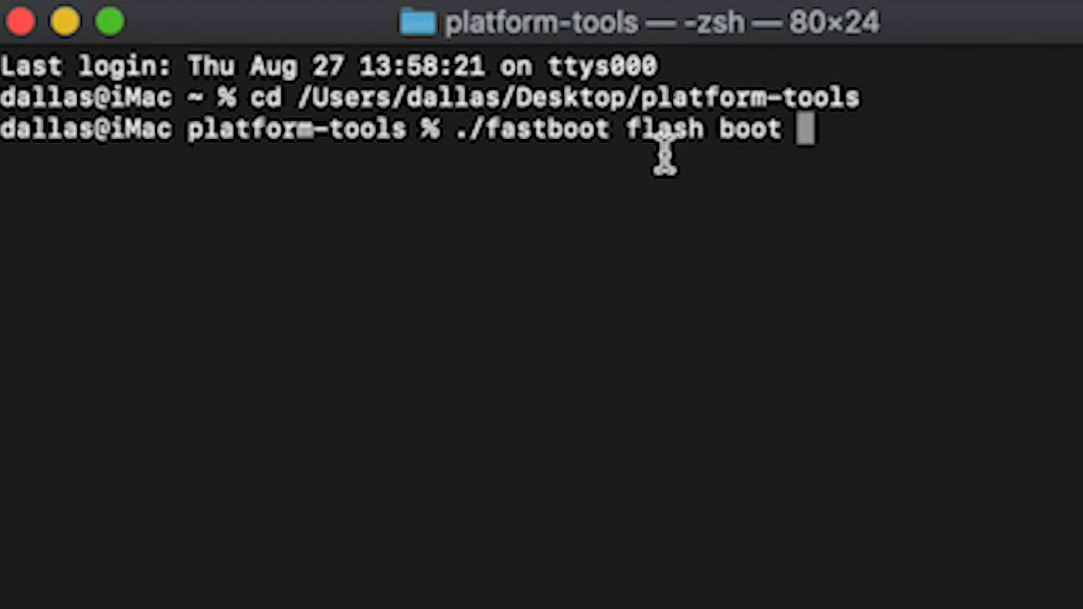
mouse_move(828, 136)
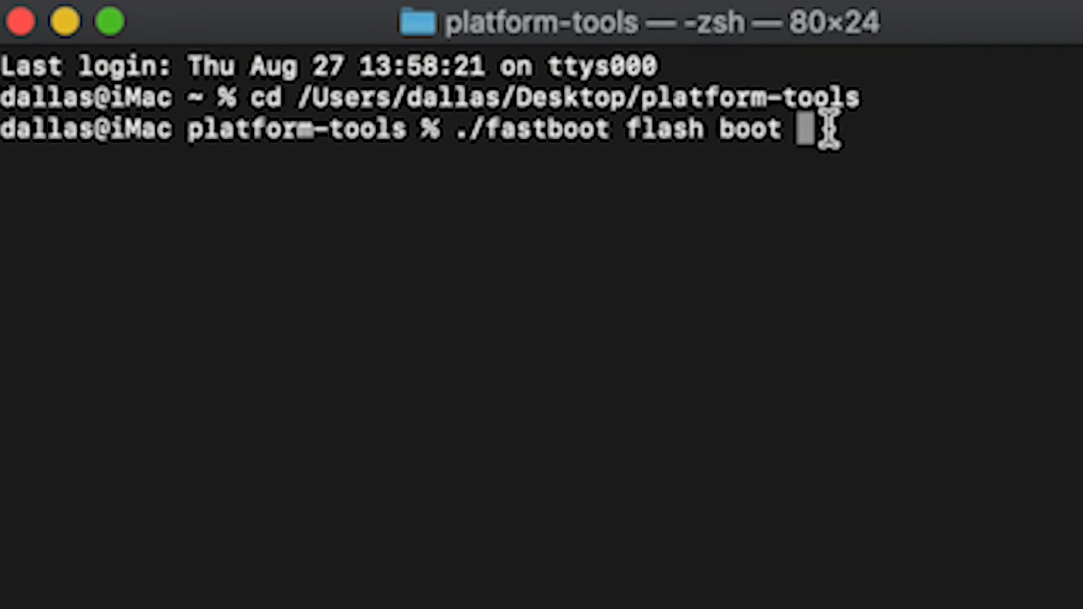
mouse_move(955, 126)
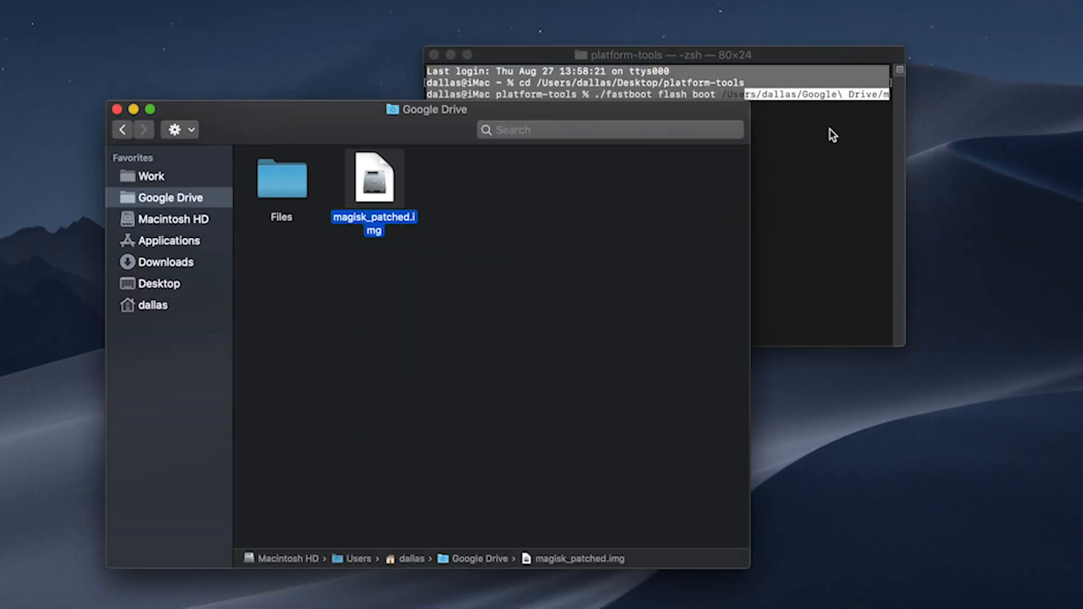
Flash magisk_patched.img to the boot partition, then enter ./fastboot reboot.
left_click(644, 70)
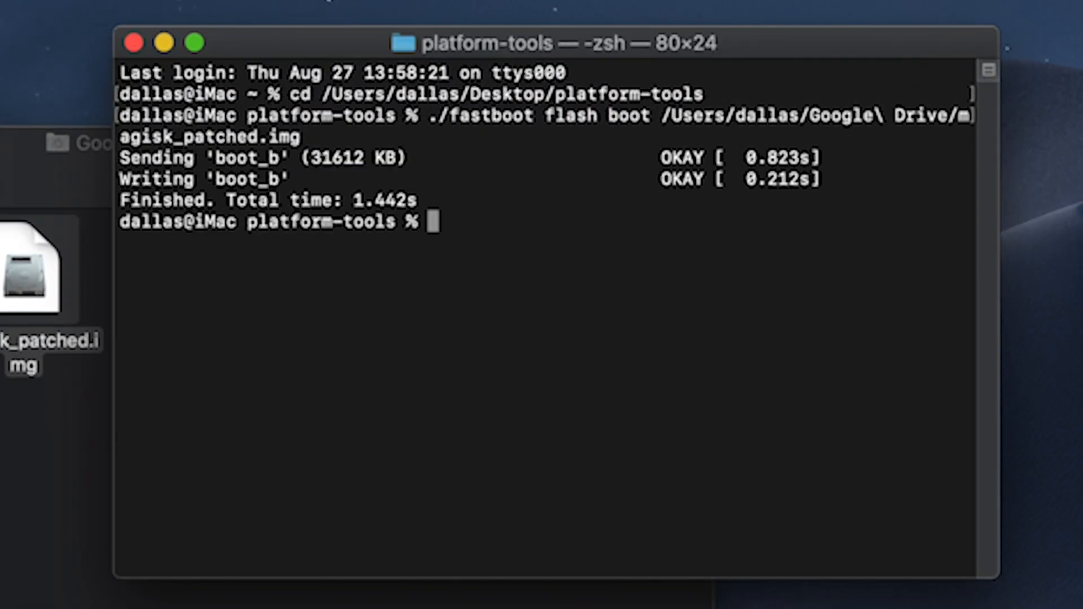
type("./fastboot")
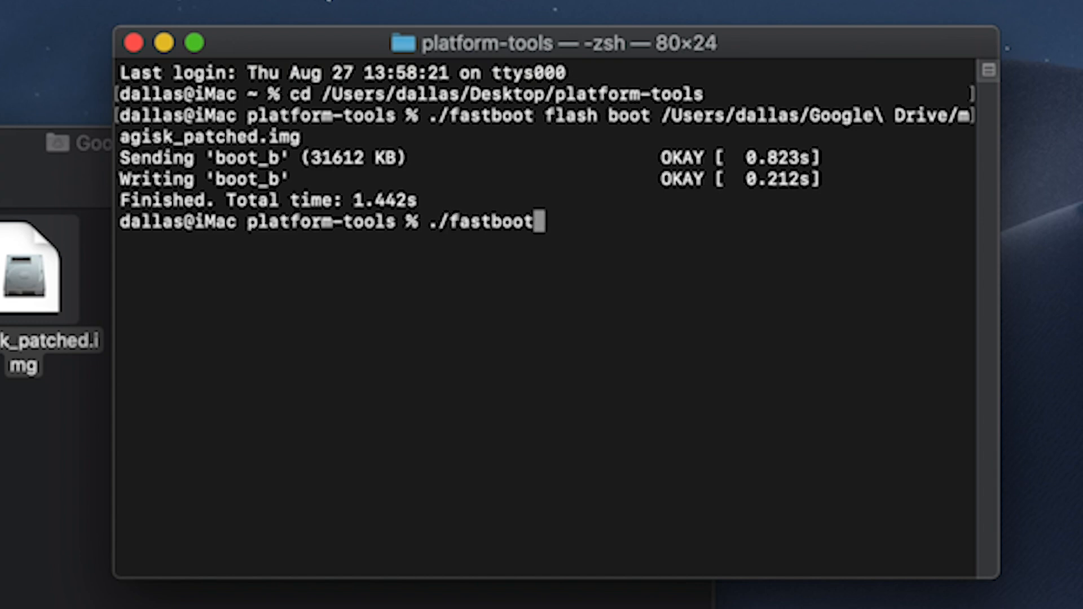
type("reboot")
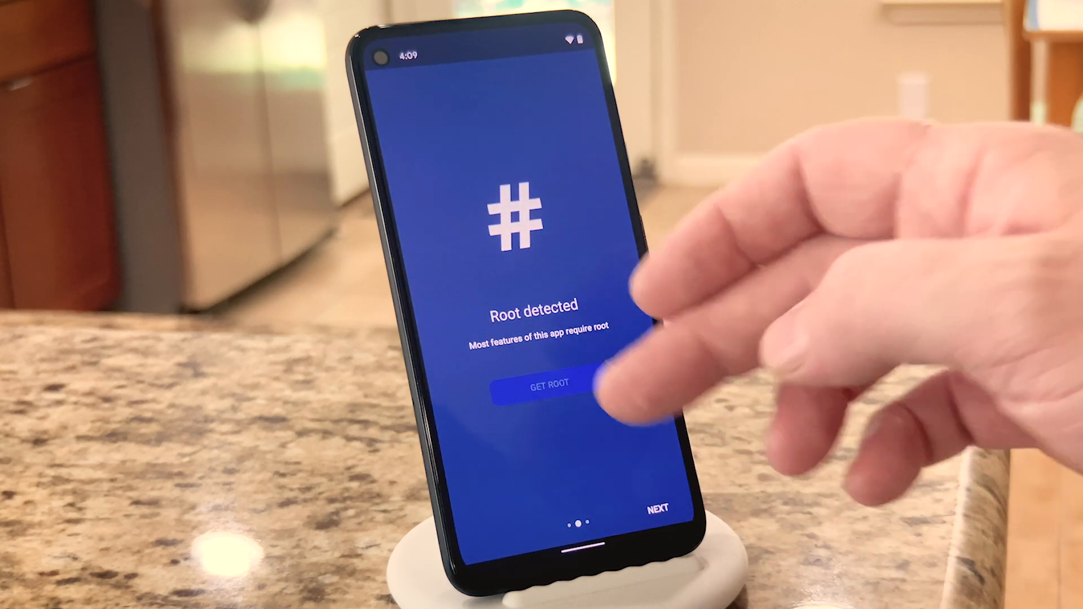
Request root with GET ROOT so the Superuser Request dialog appears.
left_click(550, 384)
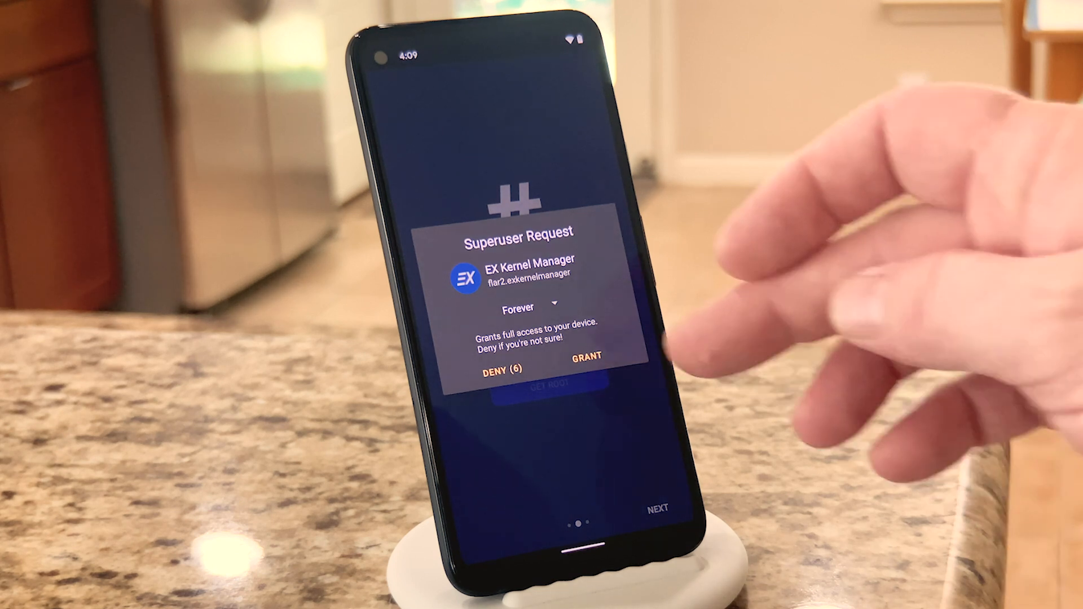